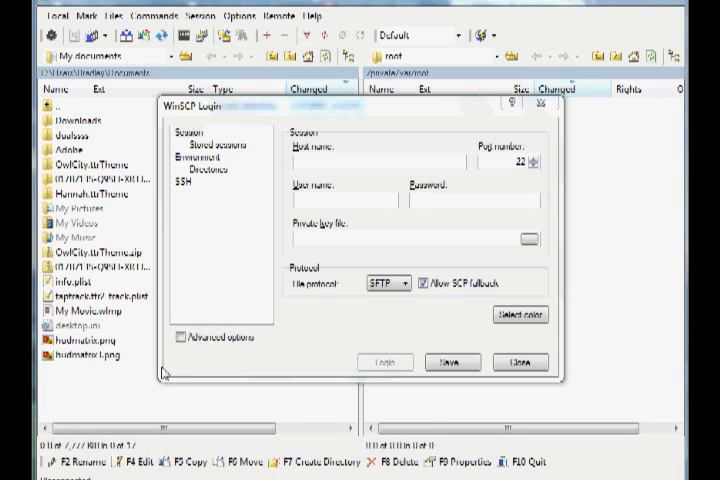
pyautogui.moveTo(148, 416)
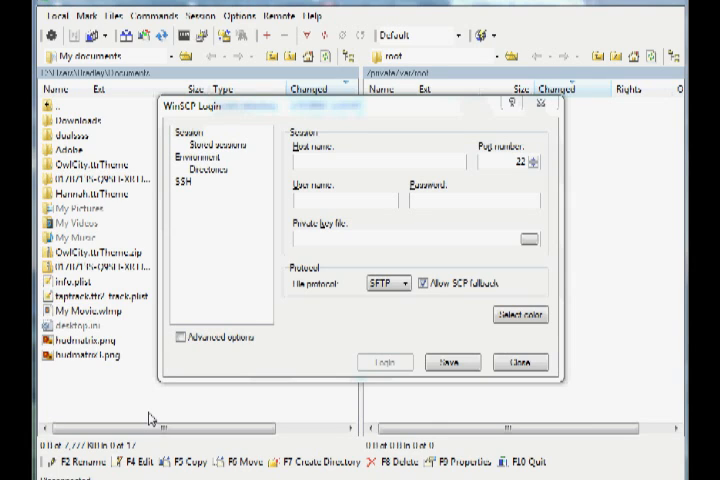
pyautogui.moveTo(144, 420)
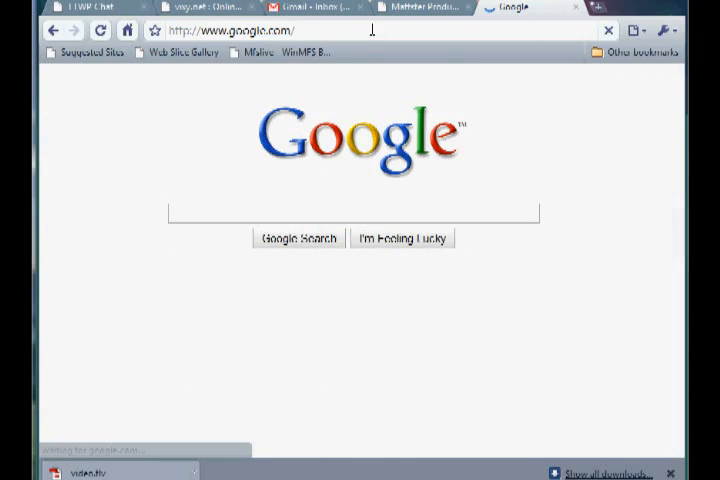
pyautogui.write('winscp')
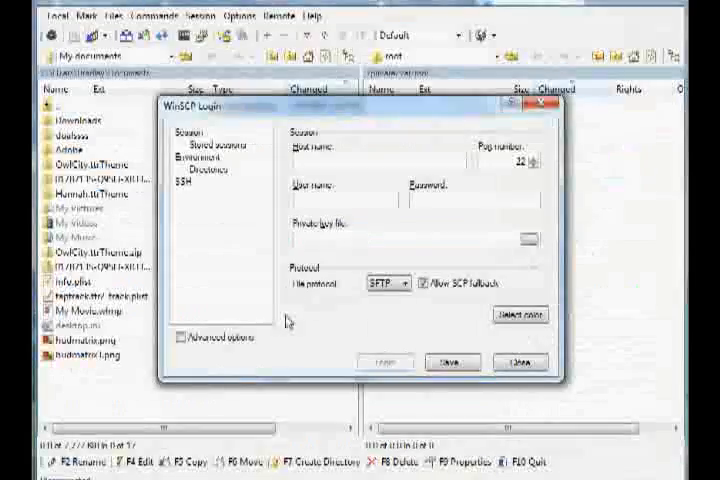
pyautogui.click(360, 160)
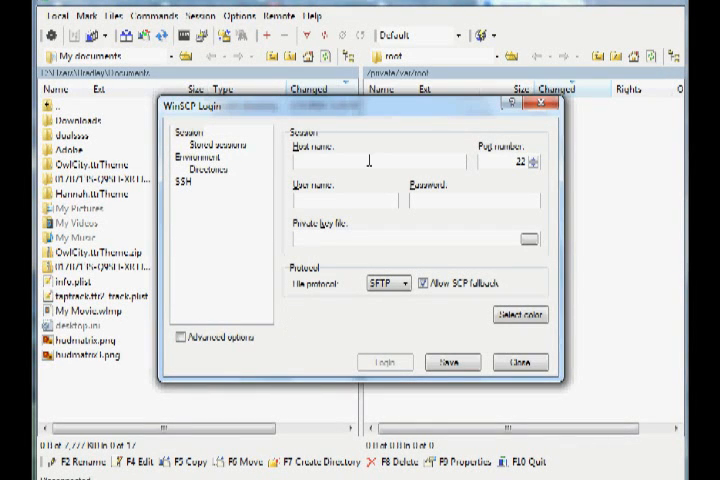